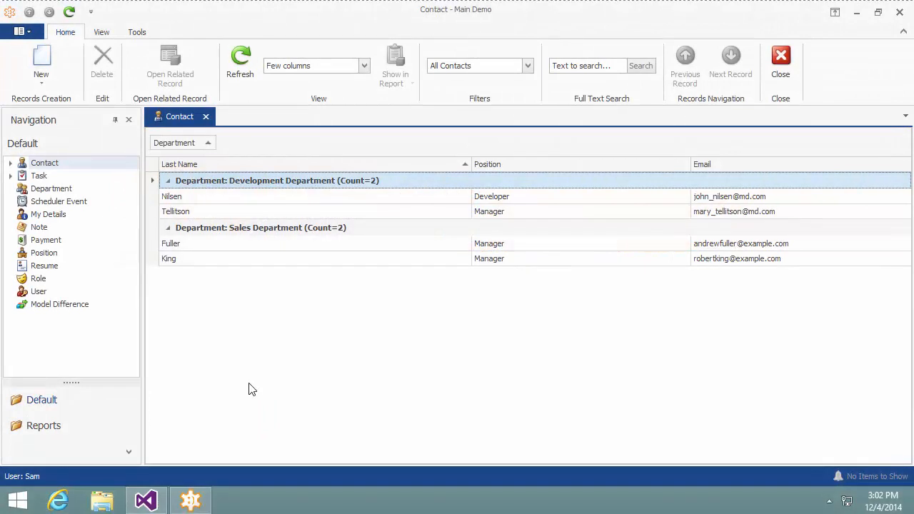
Open the Task list and view the Fix breakfast task's detail form with its ribbon actions
left_click(39, 176)
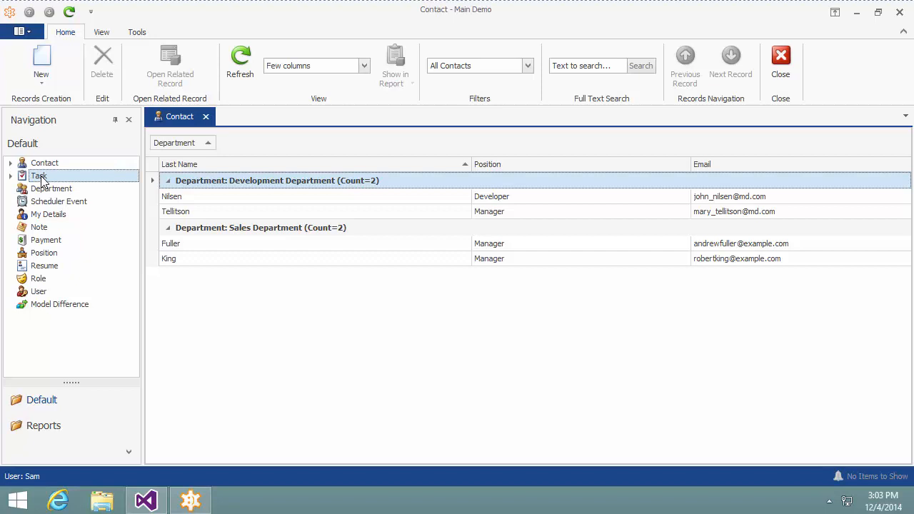
left_click(38, 176)
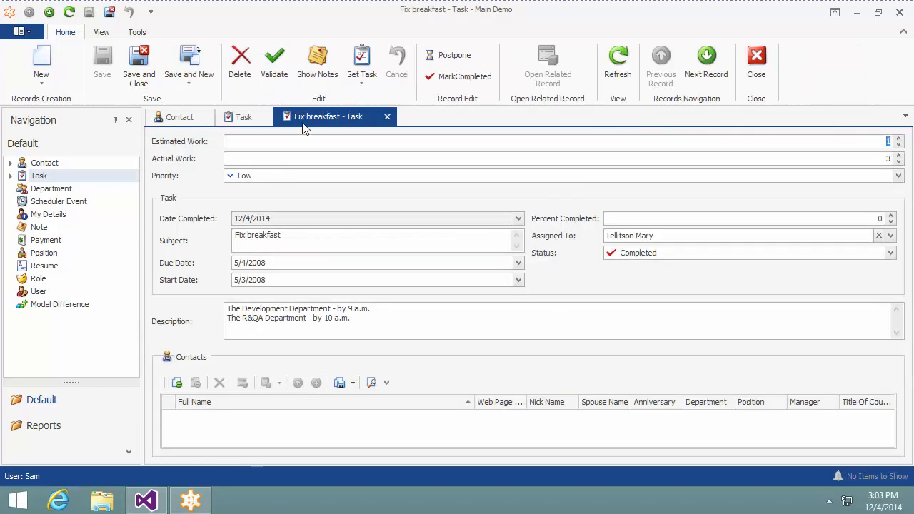
left_click(317, 65)
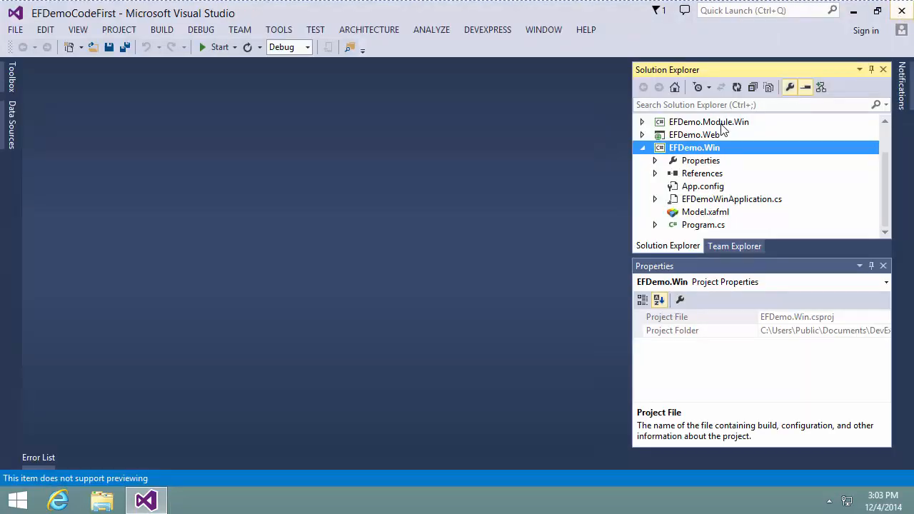
Add a DevExpress XAF Detail Ribbon Form WinForms Template item to the EFDemo.Win project
right_click(694, 147)
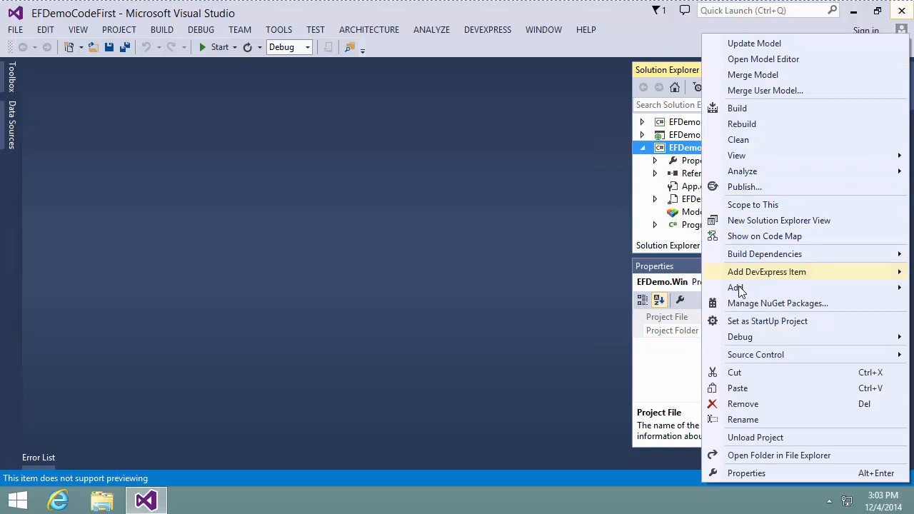
left_click(737, 287)
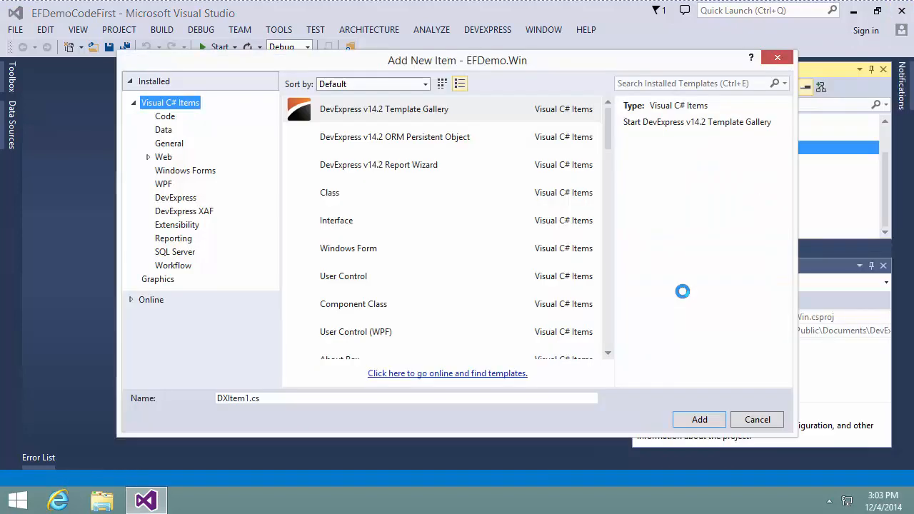
left_click(183, 212)
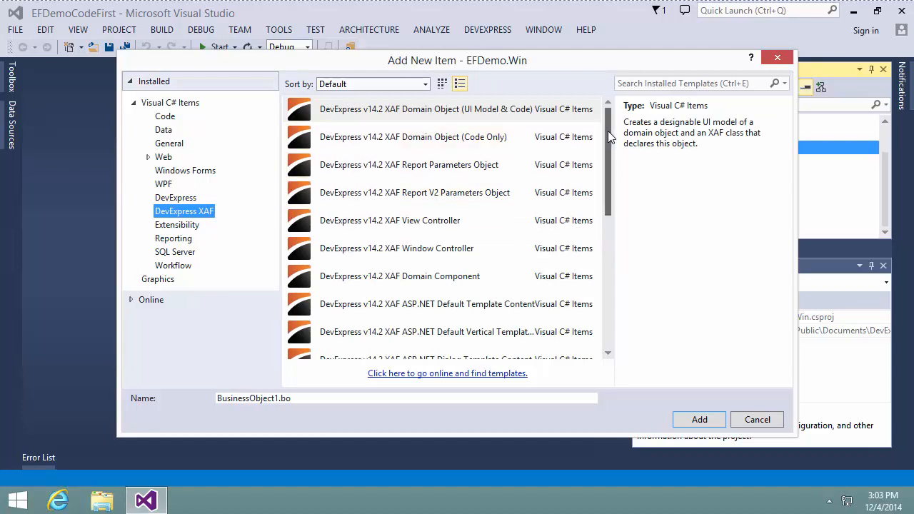
scroll("down", 3)
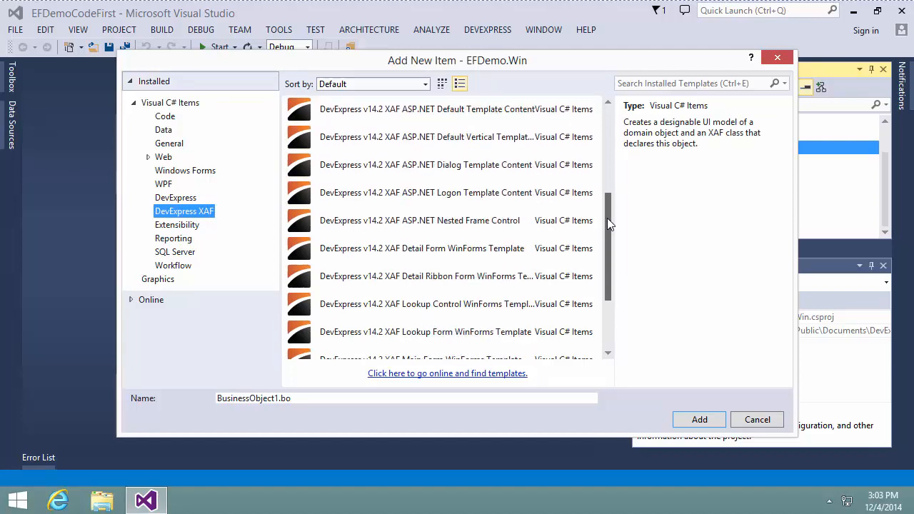
left_click(457, 277)
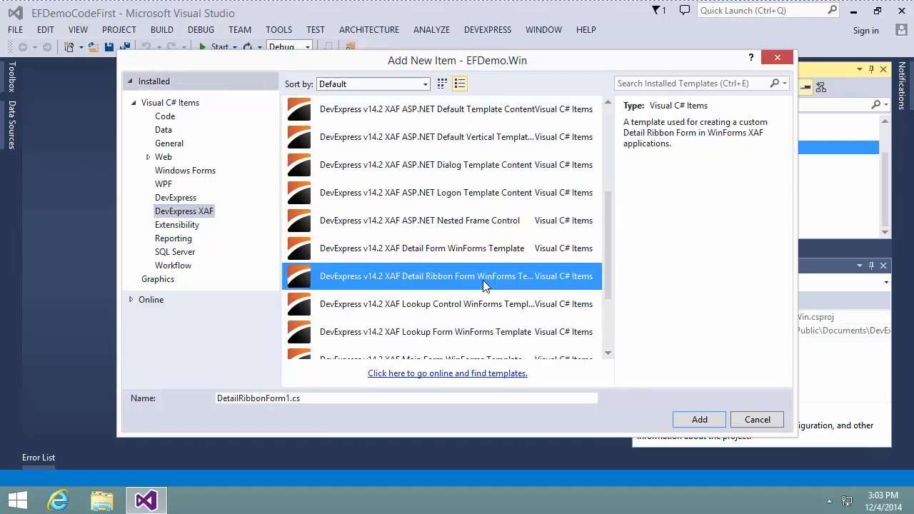
left_click(756, 420)
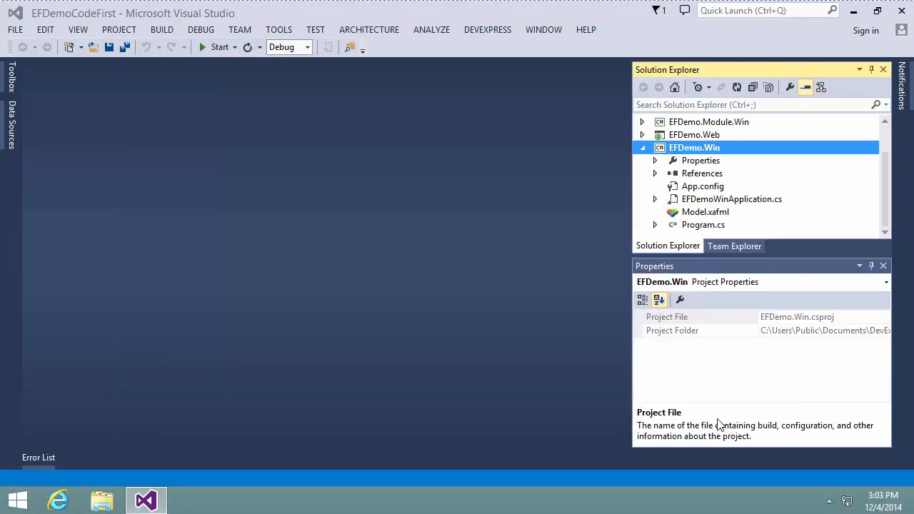
Open DetailRibbonForm1 in the form designer and show the ribbon control's smart-tag tasks
double_click(722, 199)
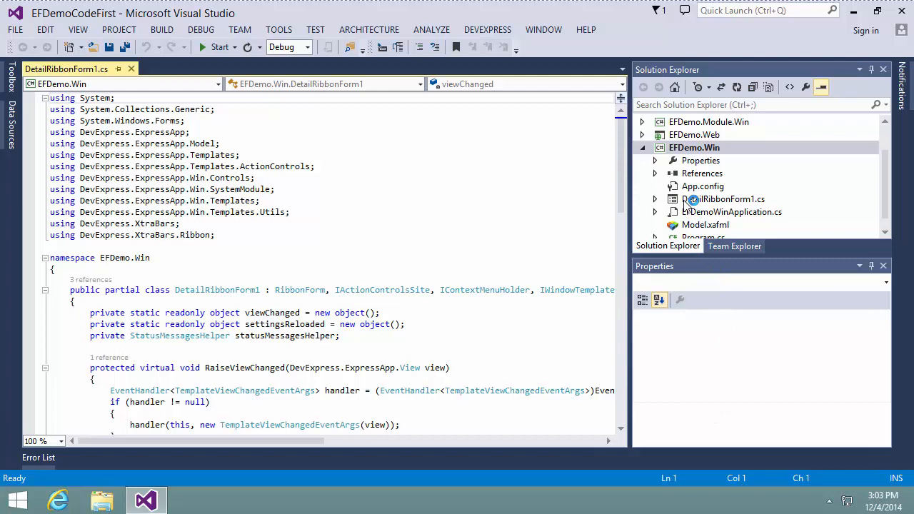
left_click(722, 198)
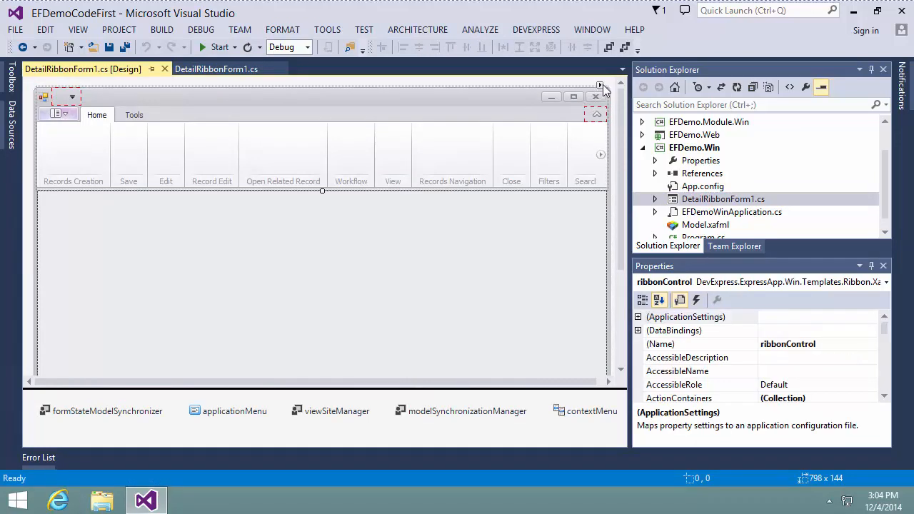
left_click(599, 83)
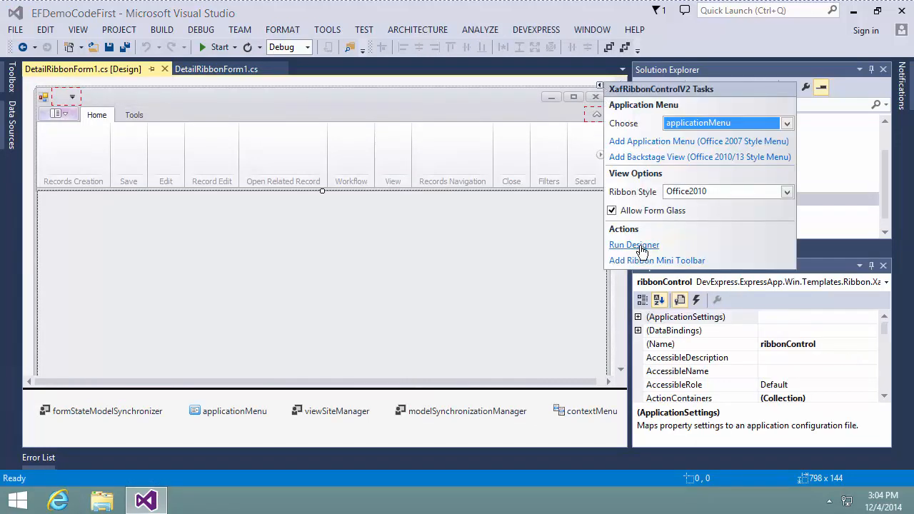
In the RibbonControl Designer, add a ribbon page category and a page with a group
left_click(635, 245)
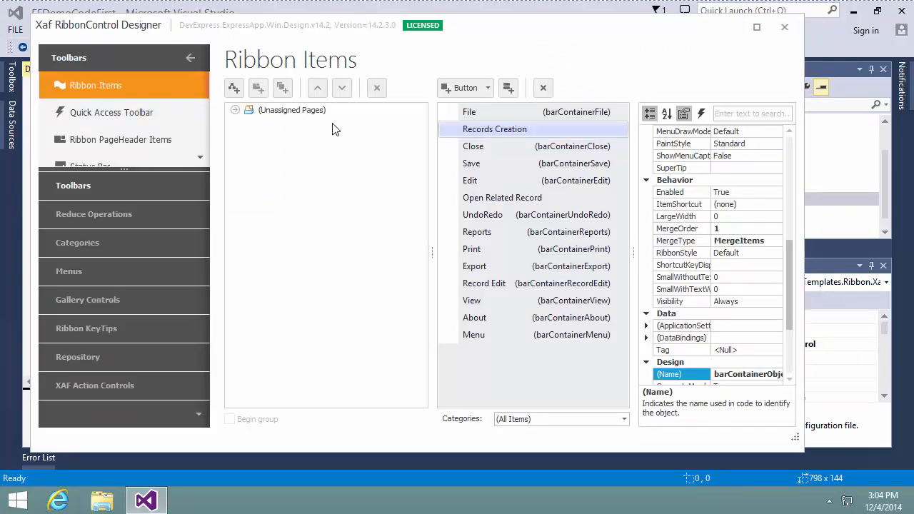
left_click(257, 87)
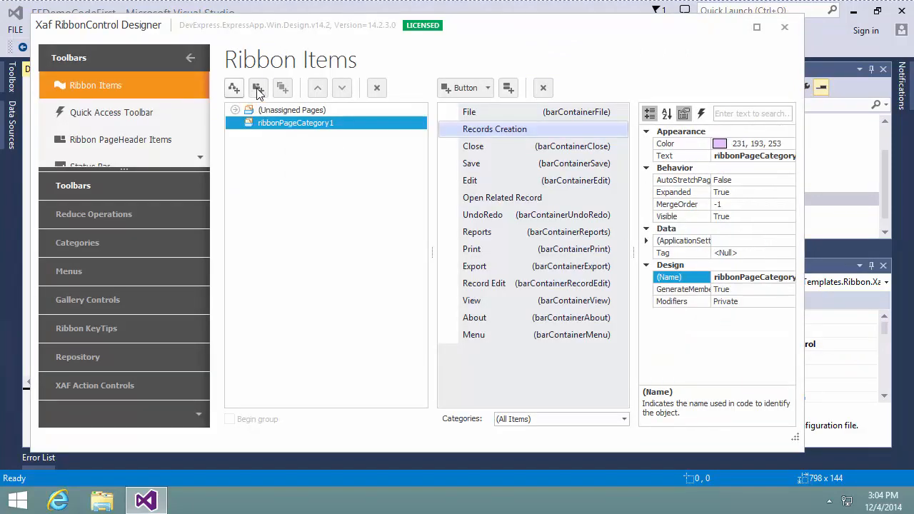
left_click(282, 89)
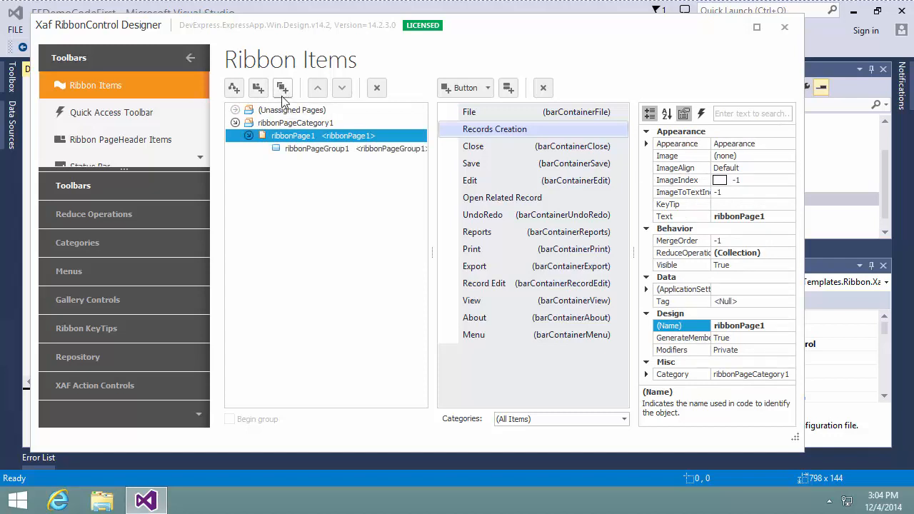
Make ribbonPageGroup1 an XAF action container with ActionCategory TaskToolsEdit
left_click(95, 385)
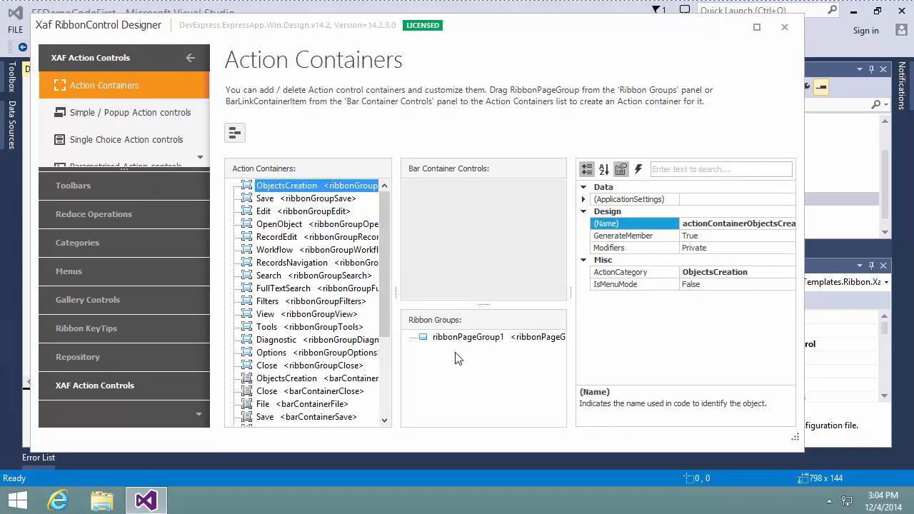
left_click(468, 337)
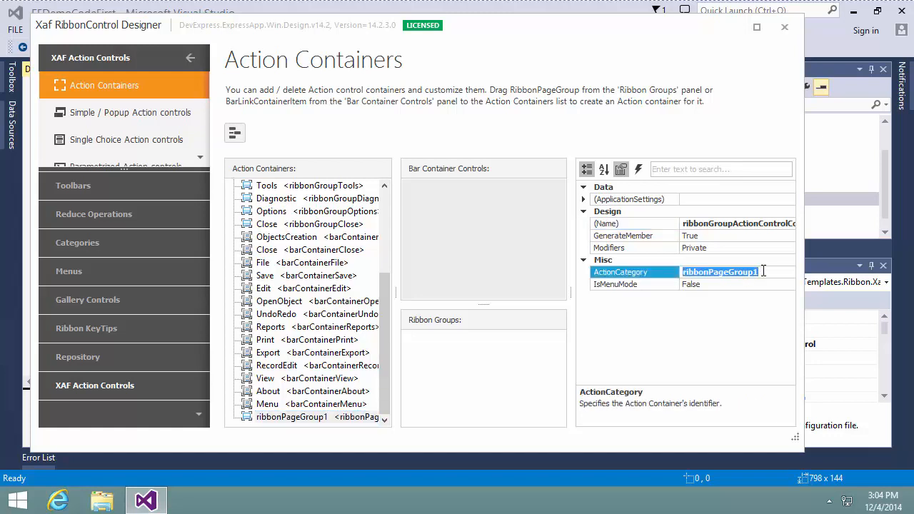
type("TaskToolsEdit")
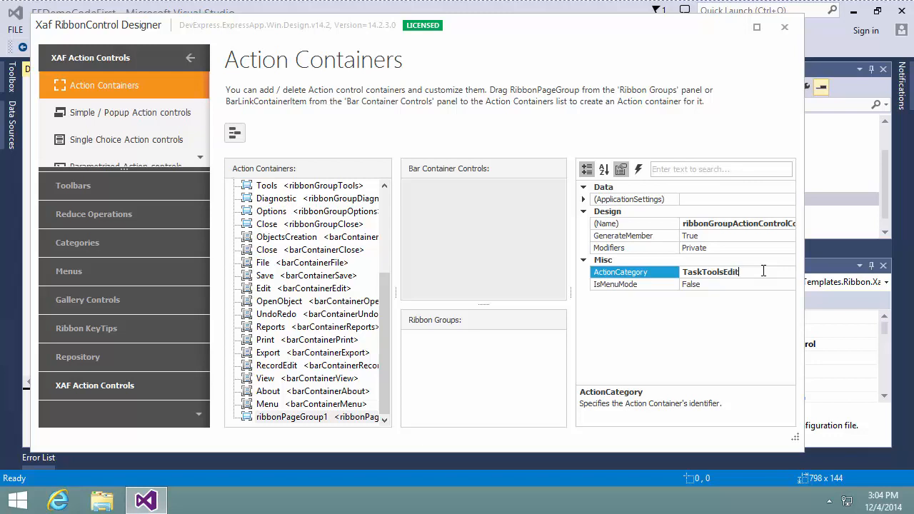
double_click(710, 271)
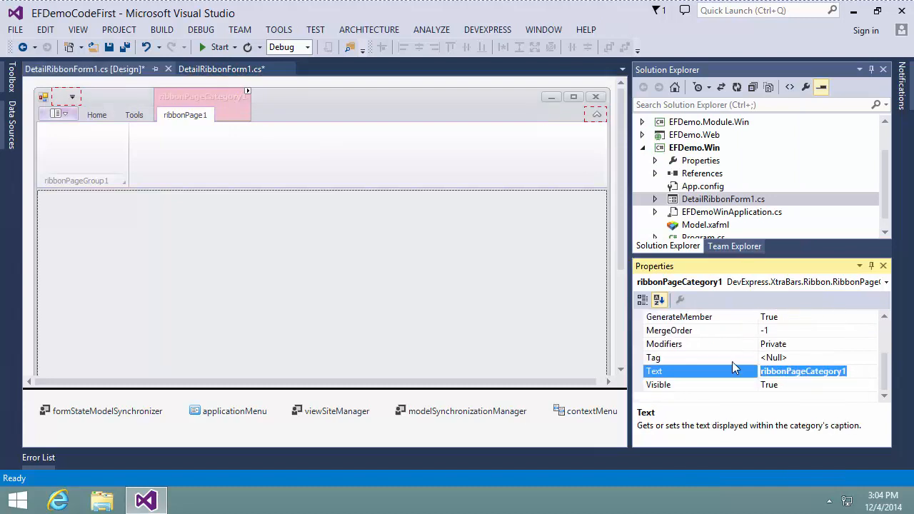
Name the category 'Task Tools', close the designer and rebuild with the new Tools page showing
type("Task Tools")
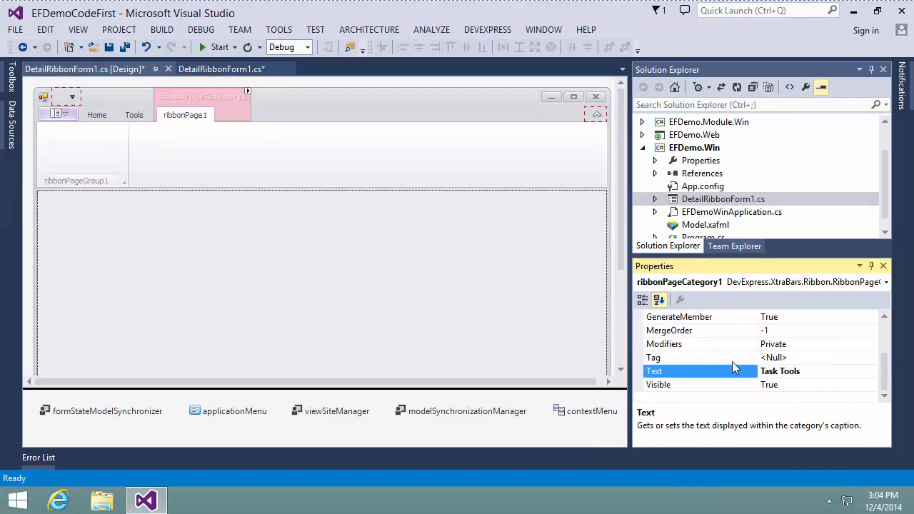
left_click(186, 114)
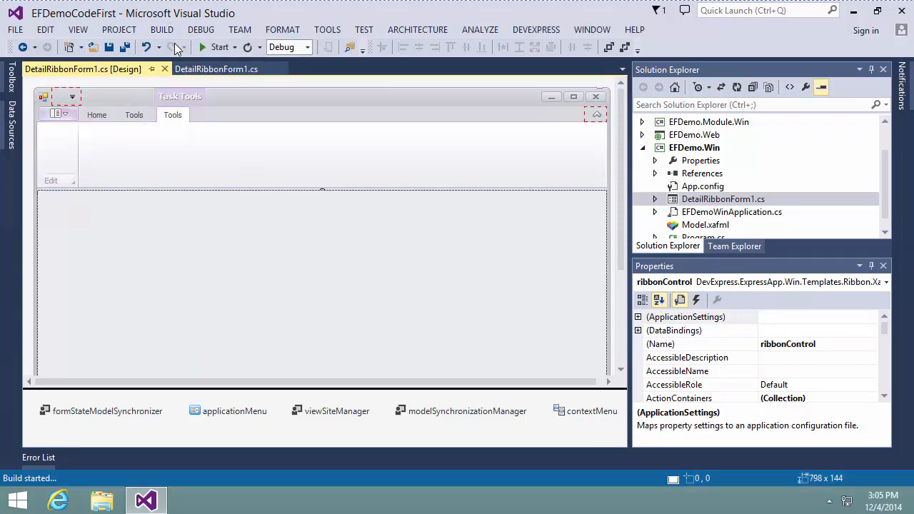
left_click(97, 115)
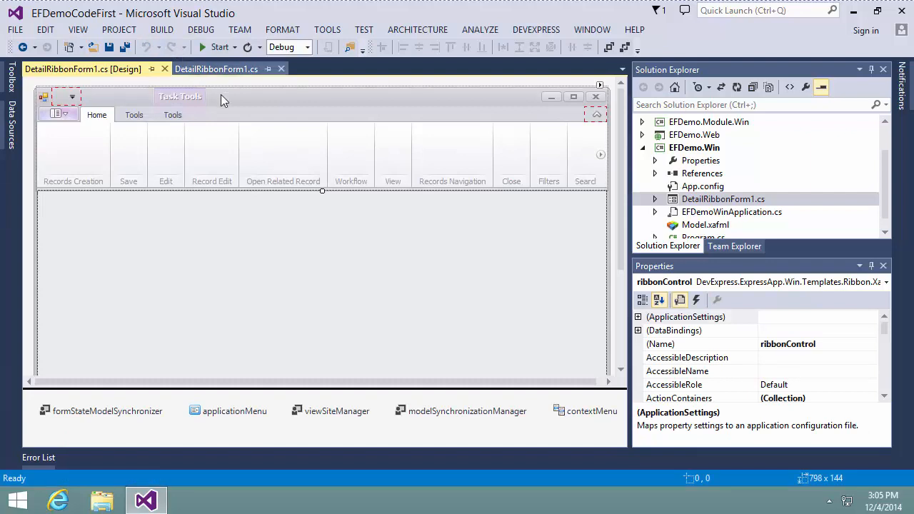
In the EFDemoWinApplication designer, generate a handler for the CreateCustomTemplate event
left_click(731, 212)
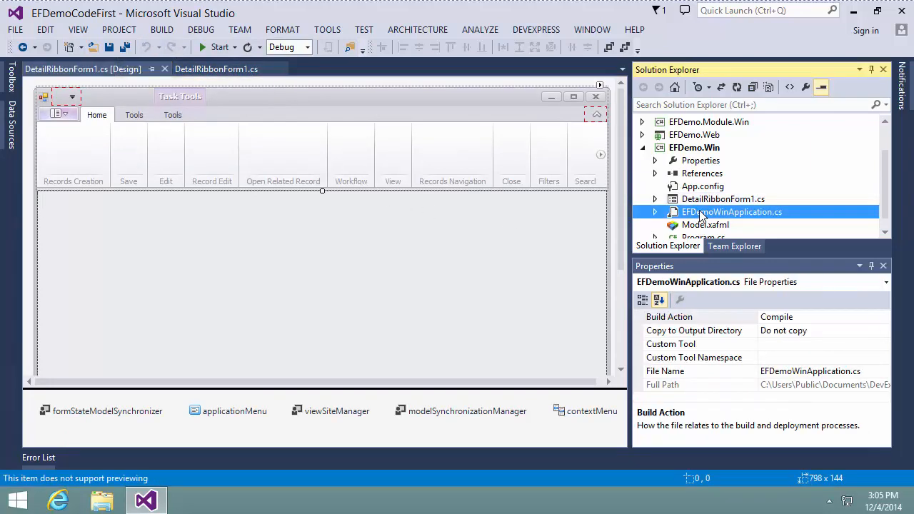
double_click(731, 211)
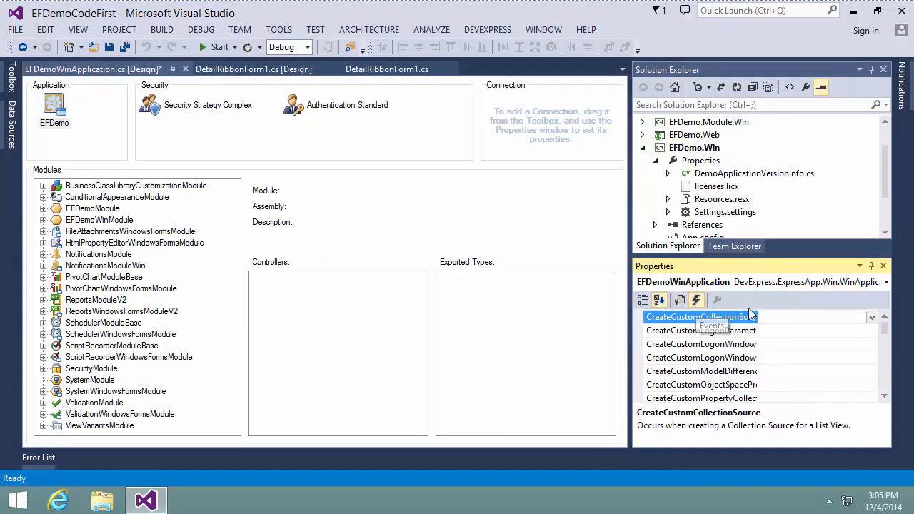
scroll("down", 3)
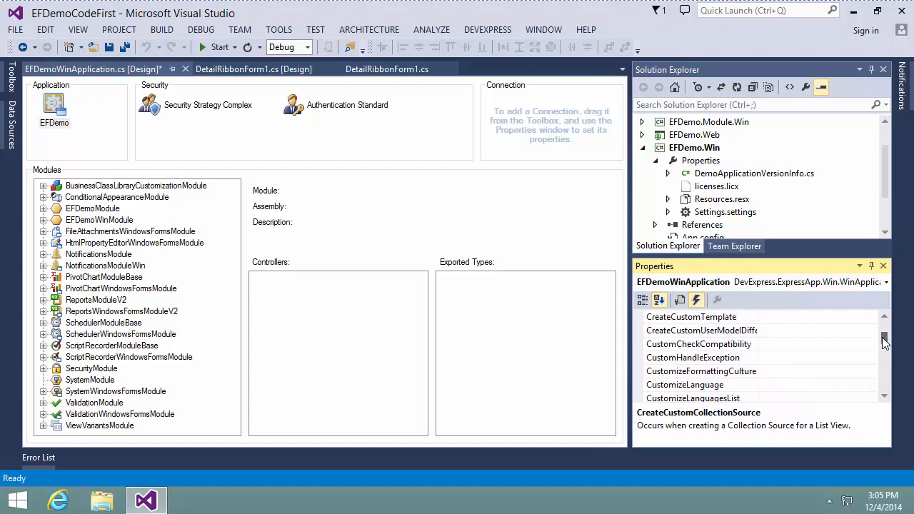
left_click(691, 317)
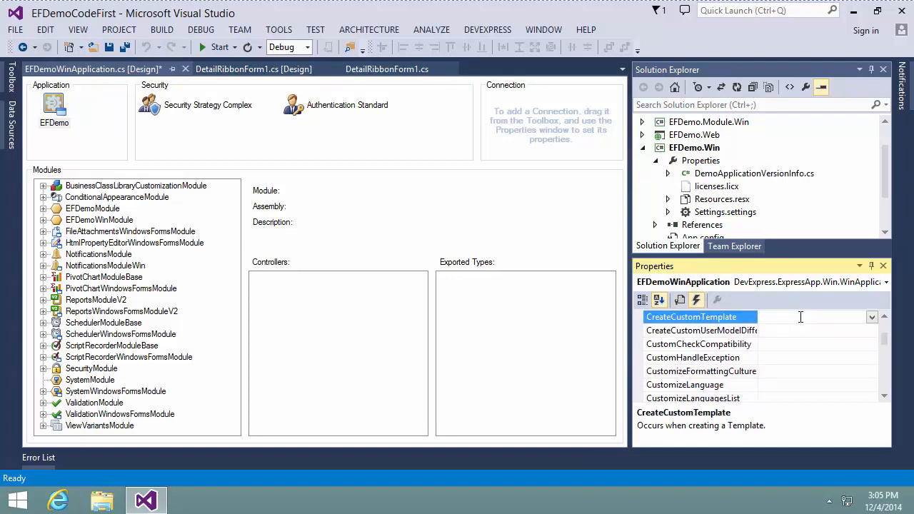
double_click(692, 317)
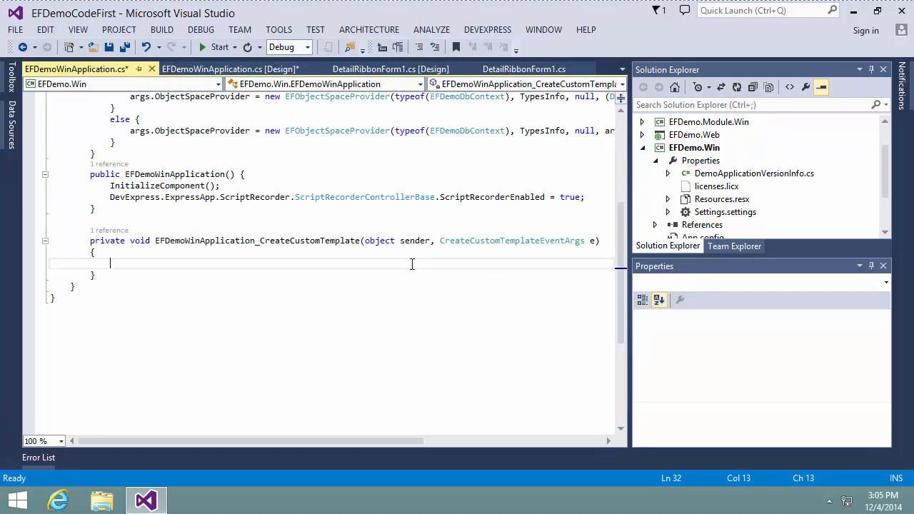
Code the handler to set e.Template = new DetailRibbonForm1() when Context is TemplateContext.View
type("if (e.Context)")
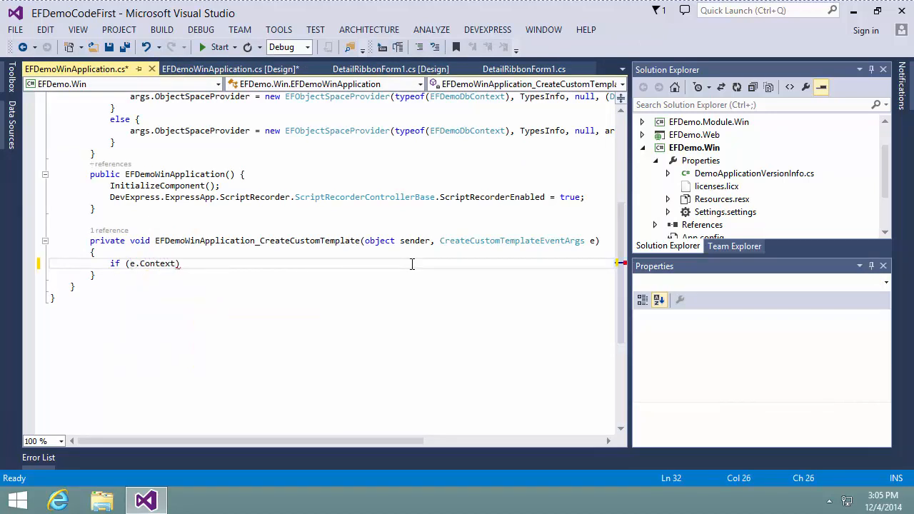
type("== TemplateContext.View")
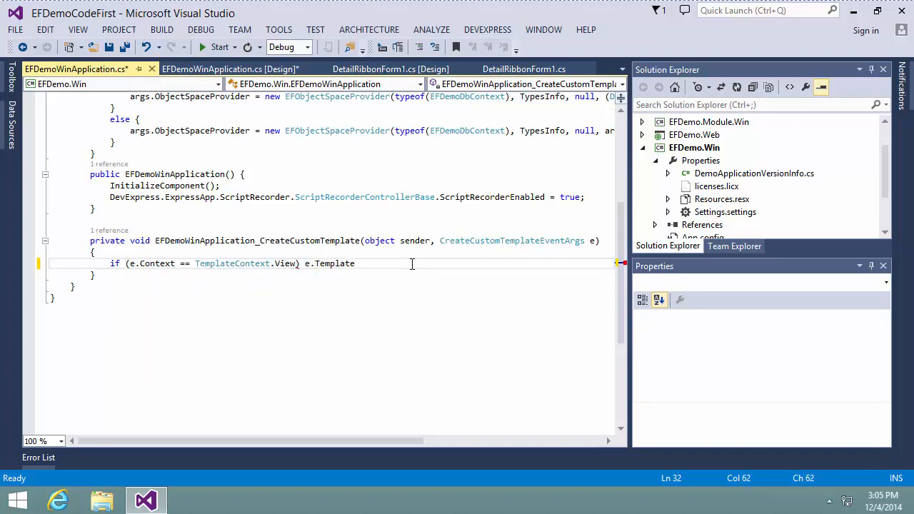
type("= new Det")
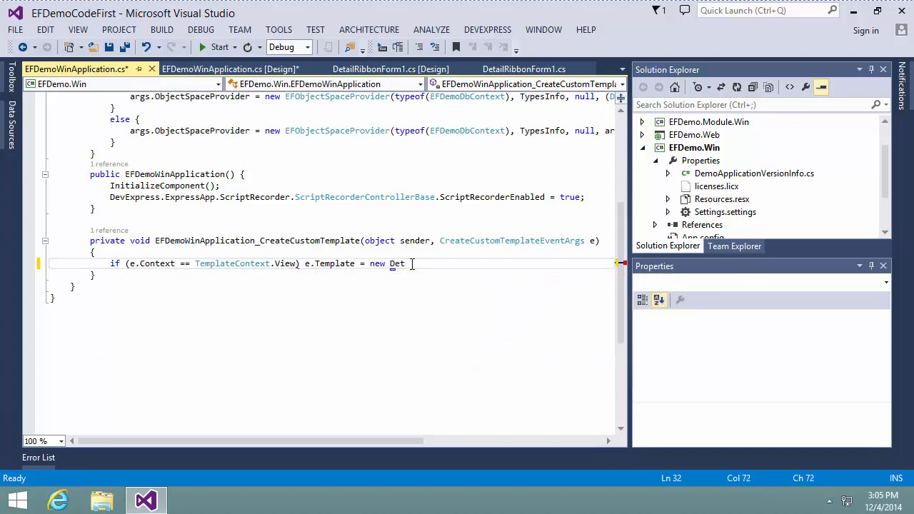
type("ailRibbonForm1();")
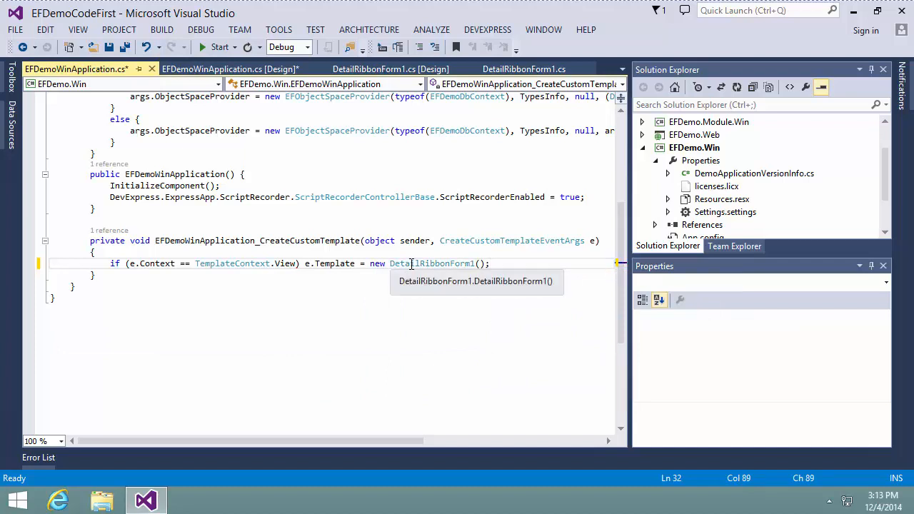
left_click(708, 122)
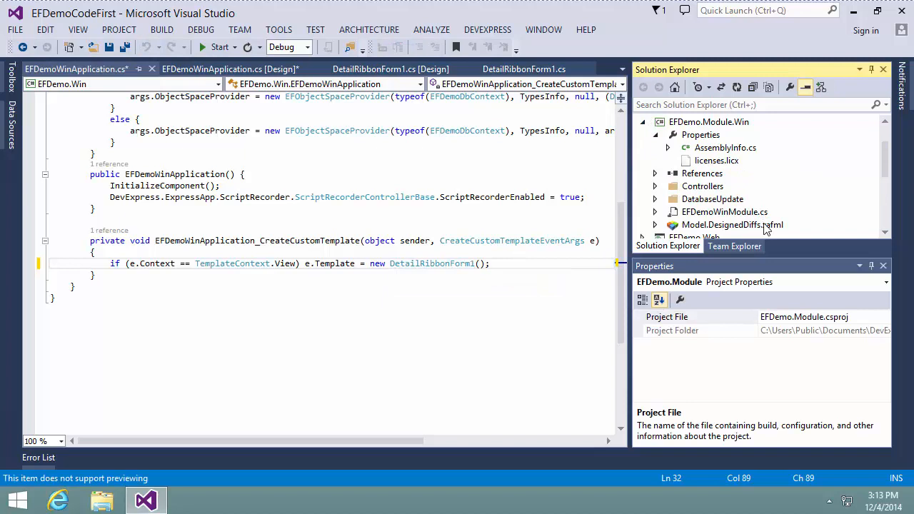
In Model.DesignedDiffs.xafml, browse ActionToContainerMapping and map the task actions into TaskToolsEdit
left_click(732, 224)
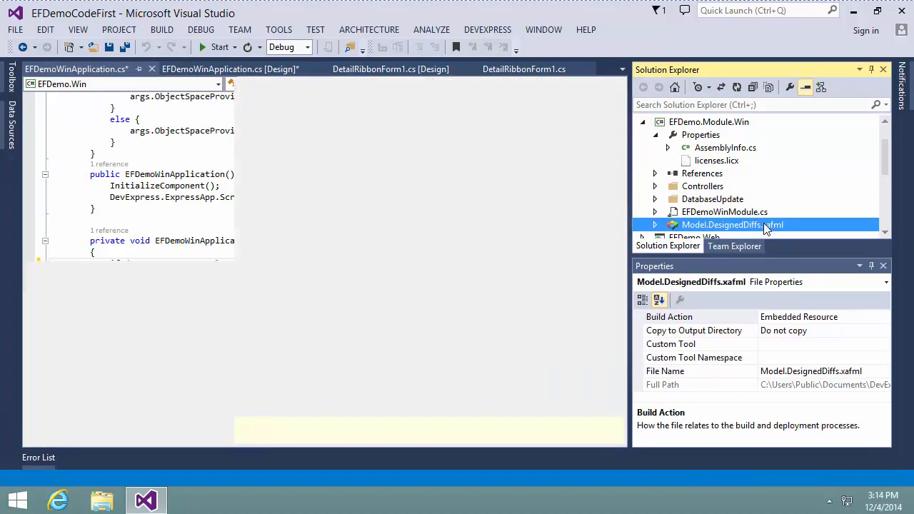
double_click(731, 224)
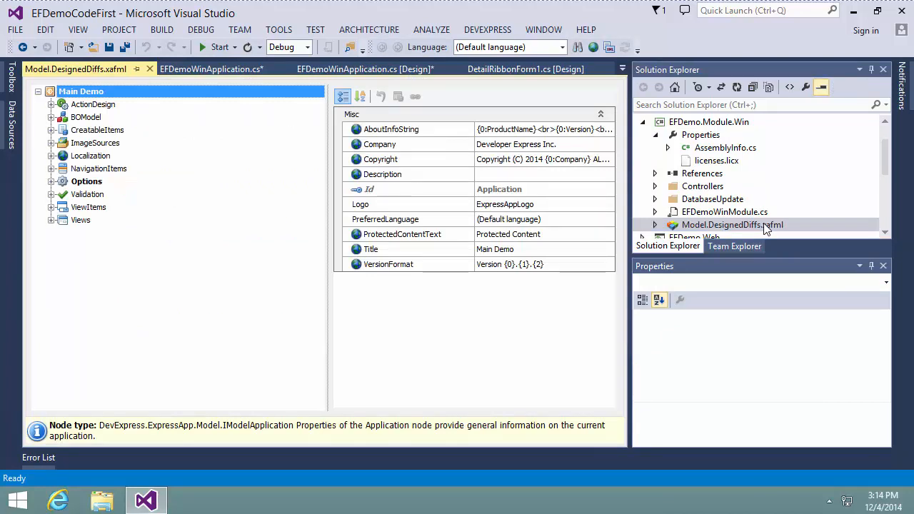
left_click(52, 104)
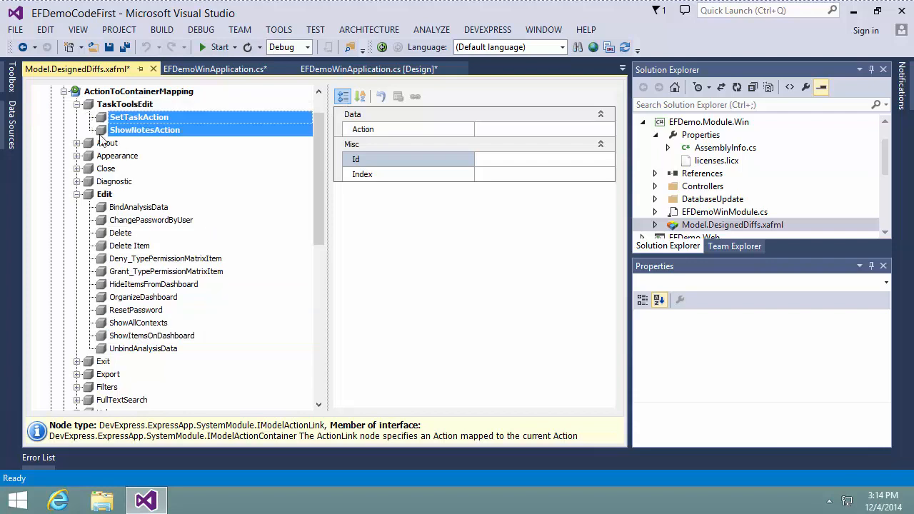
left_click(77, 194)
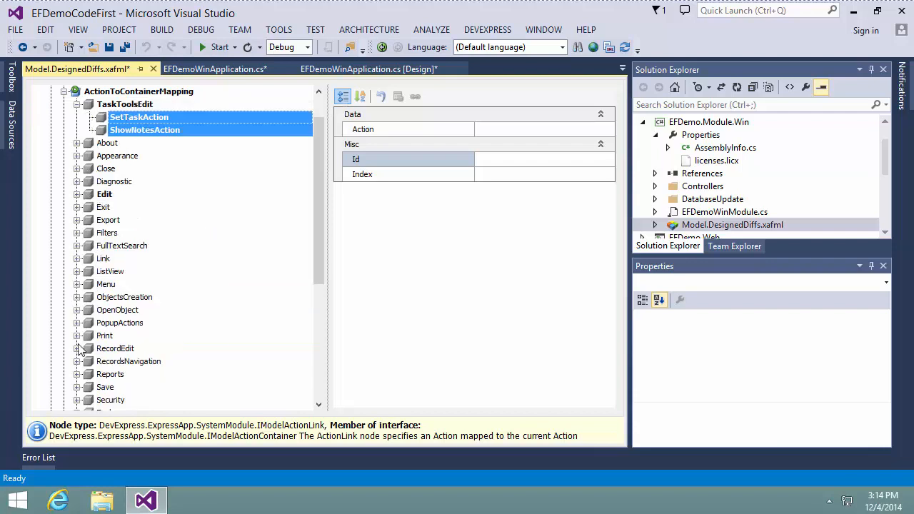
left_click(144, 374)
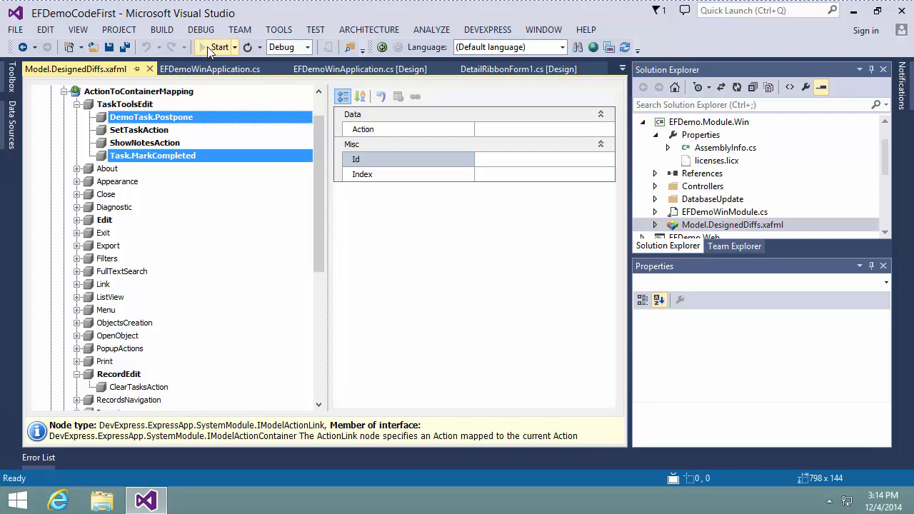
Run Main Demo, show the Task Tools tab and open the Fix breakfast task's details
left_click(220, 46)
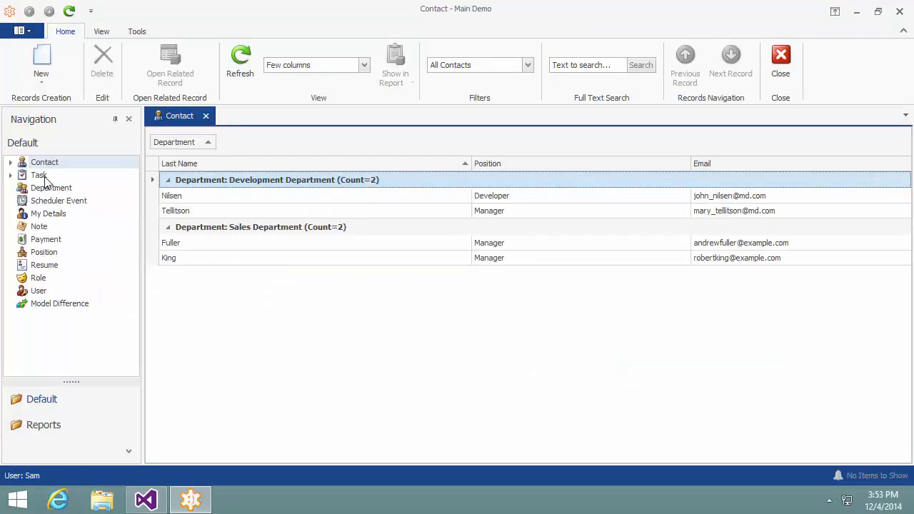
left_click(40, 174)
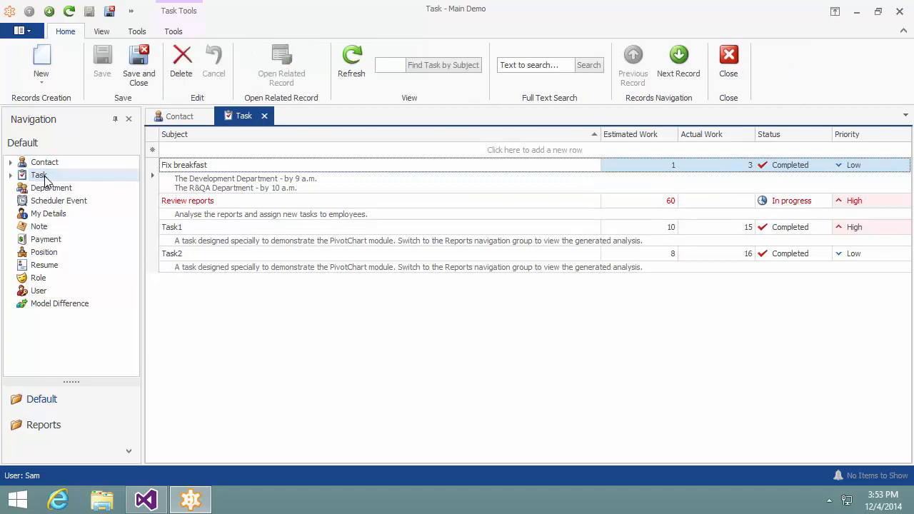
left_click(173, 32)
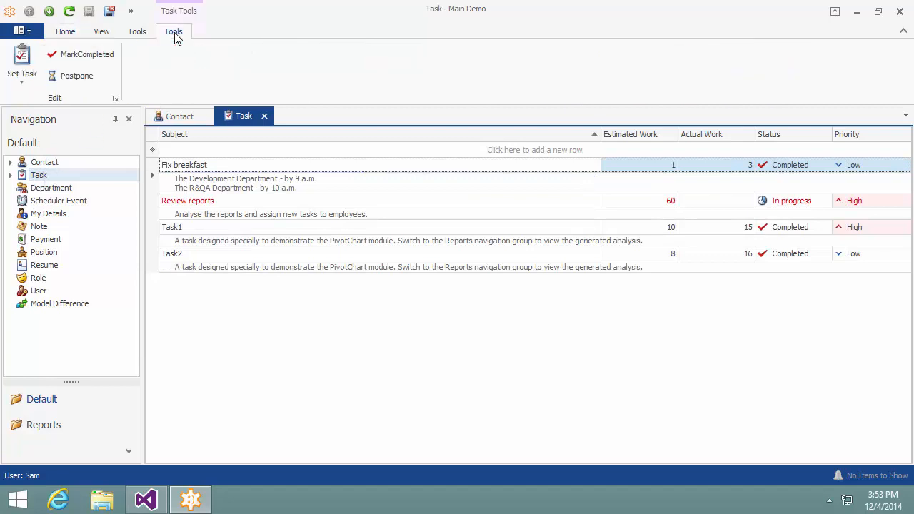
mouse_move(240, 191)
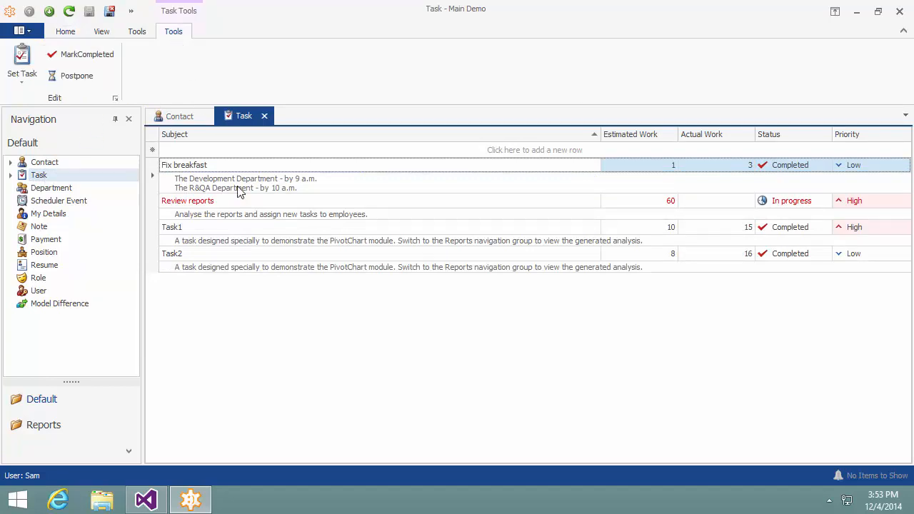
double_click(183, 164)
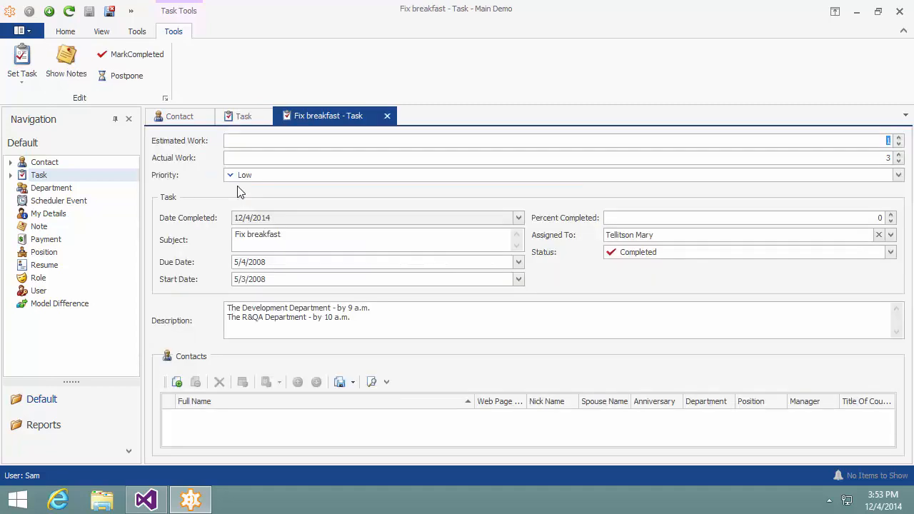
mouse_move(177, 85)
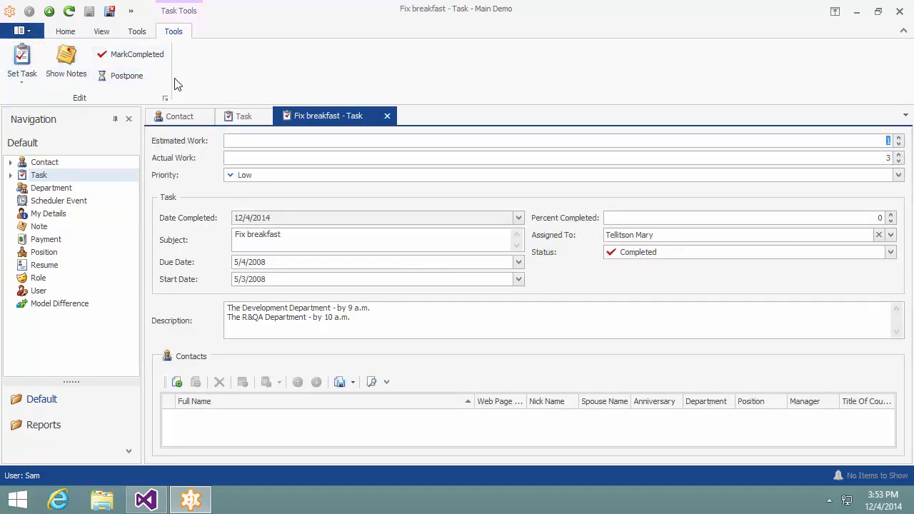